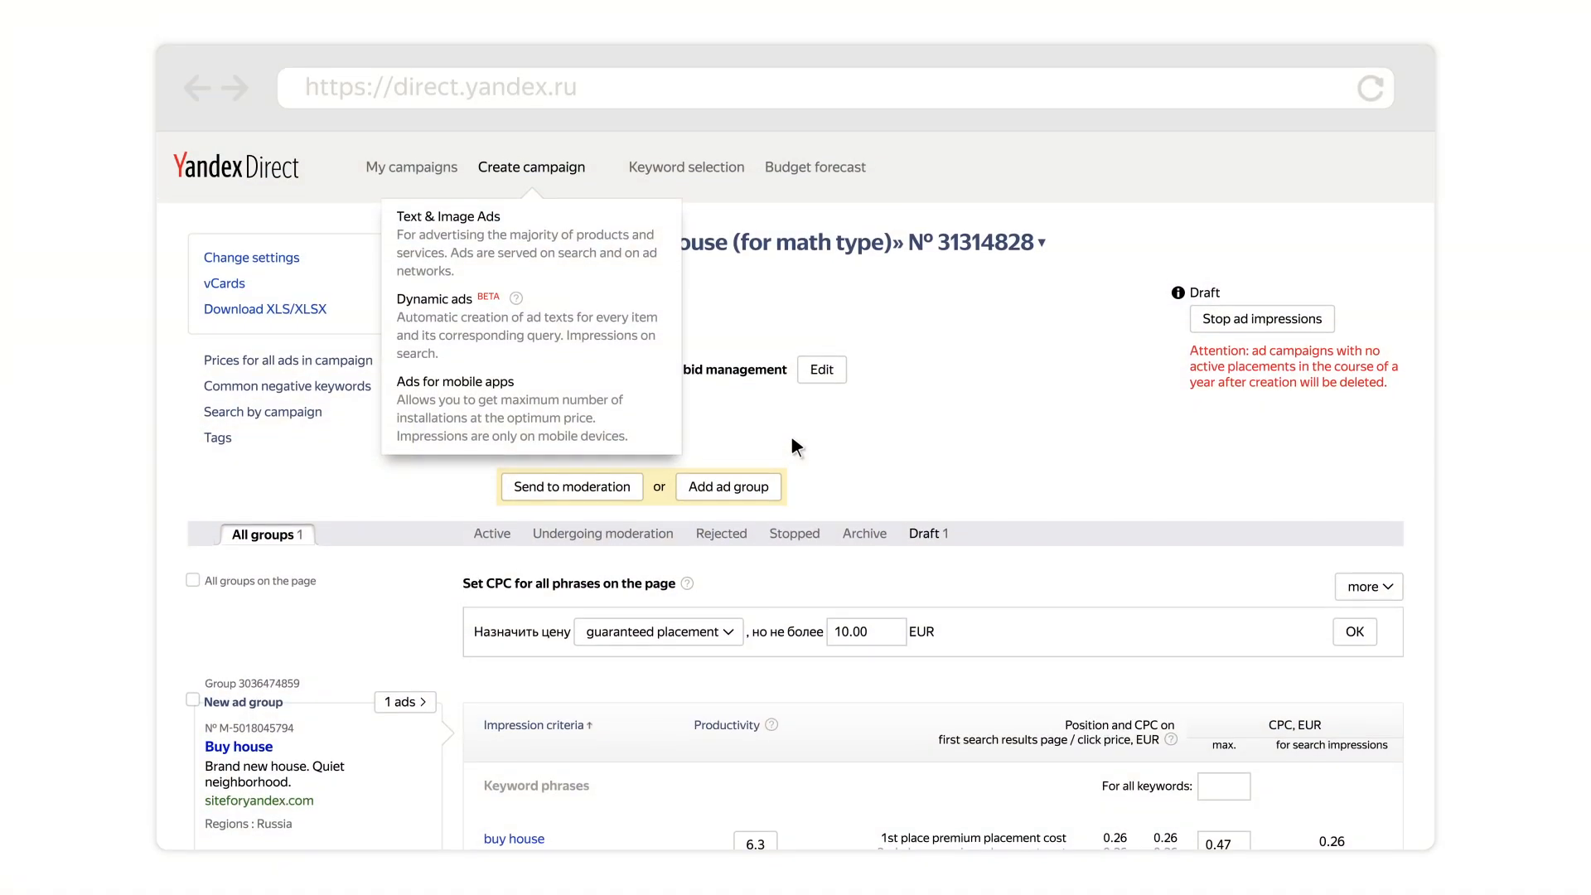
{"action": "mouse_move", "coordinate": [516, 410]}
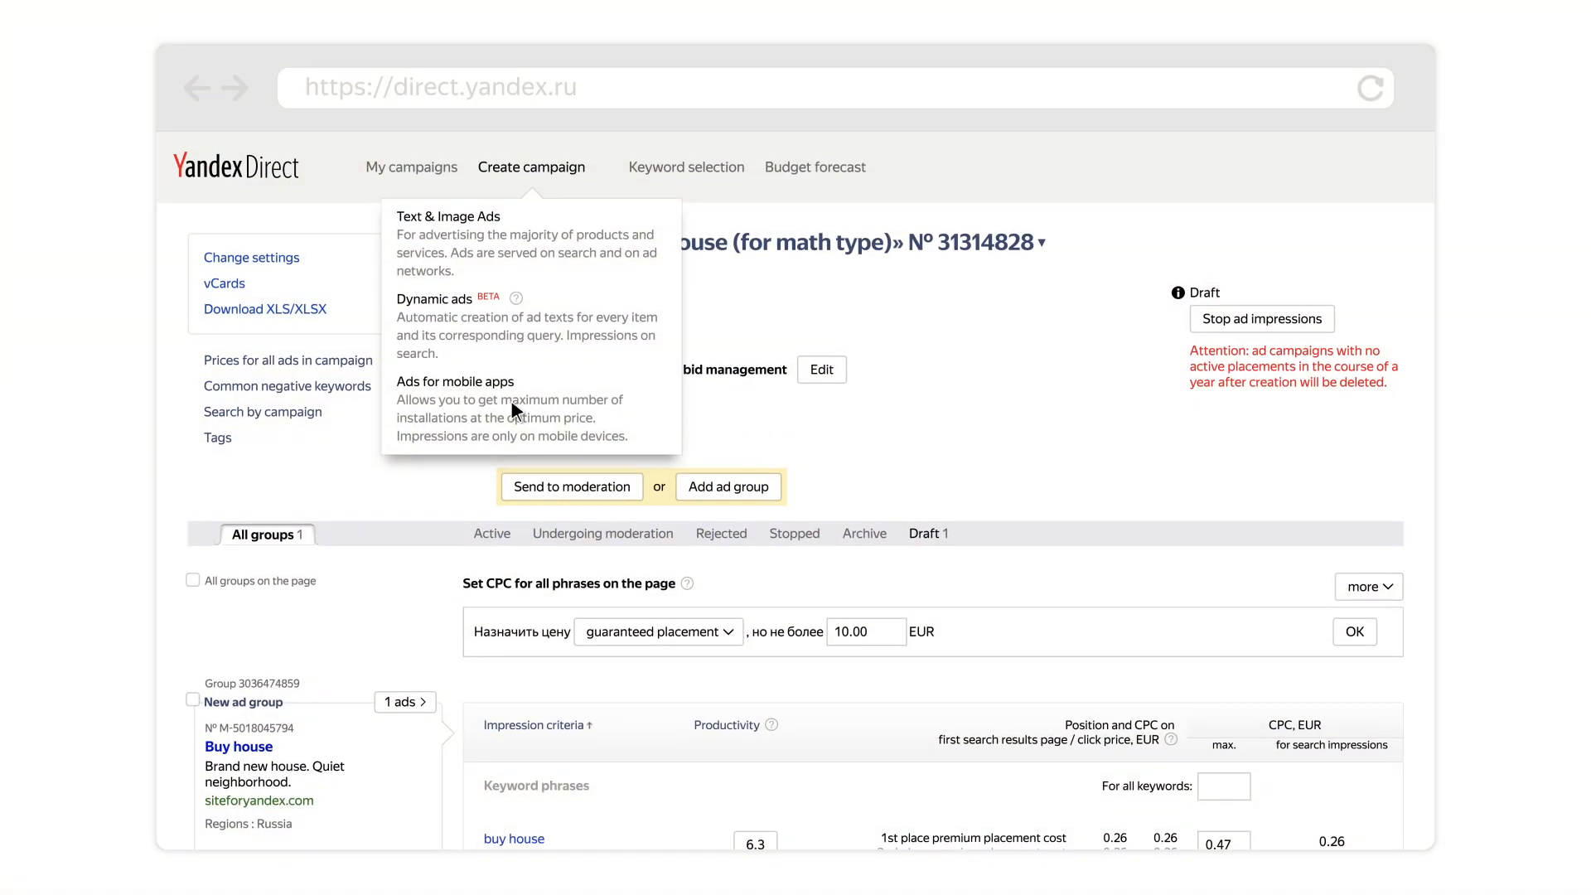
{"action": "mouse_move", "coordinate": [515, 231]}
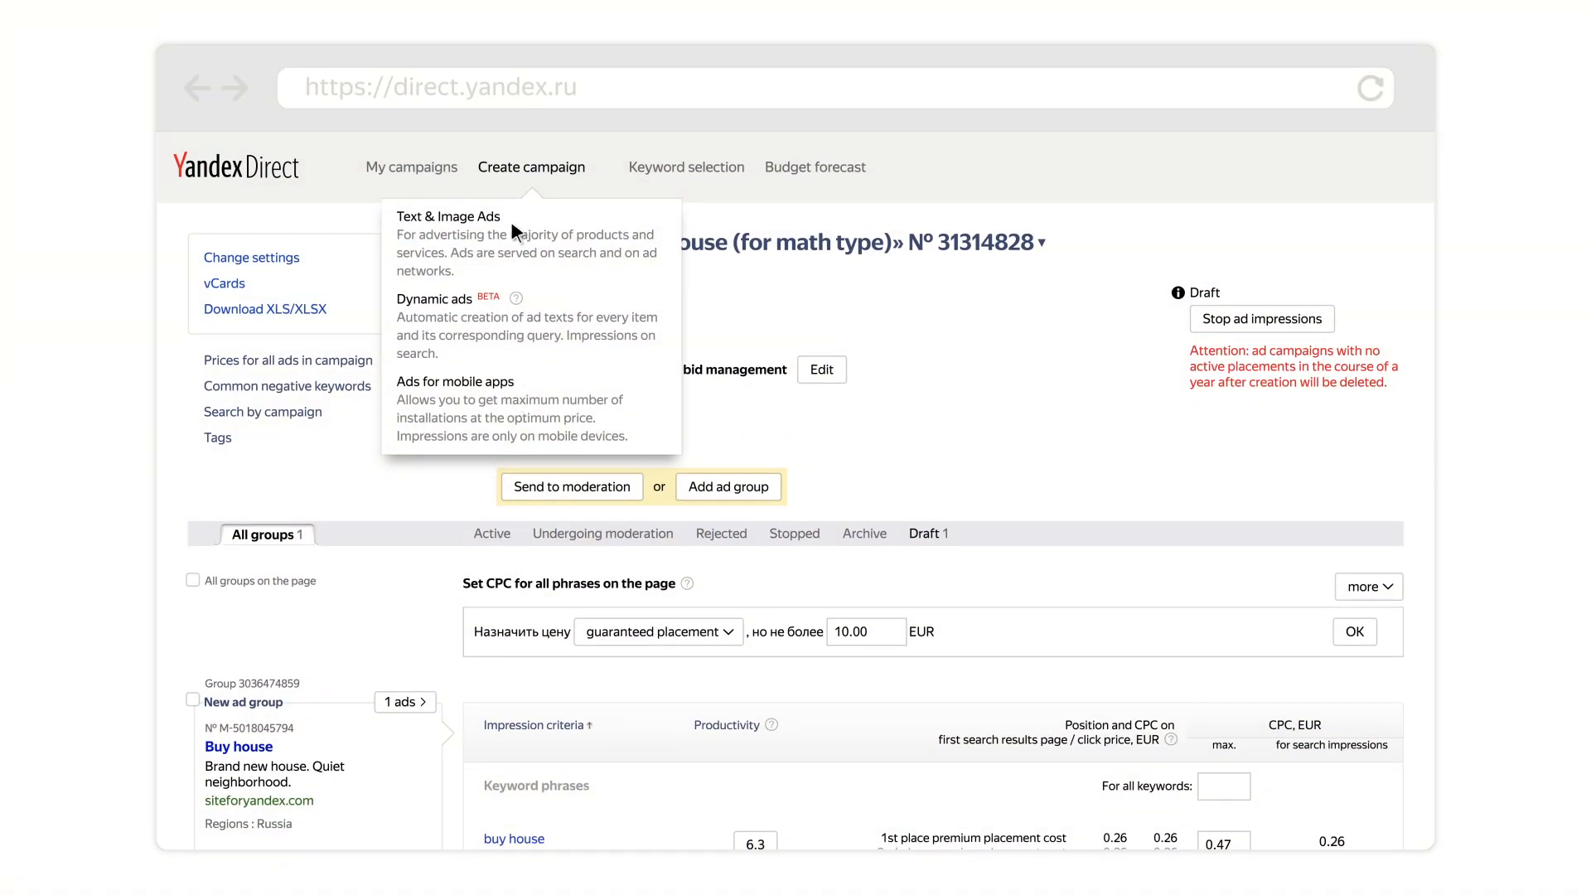
Create a Text & Image Ads campaign and choose the Image ad type for the group
{"action": "left_click", "coordinate": [448, 215]}
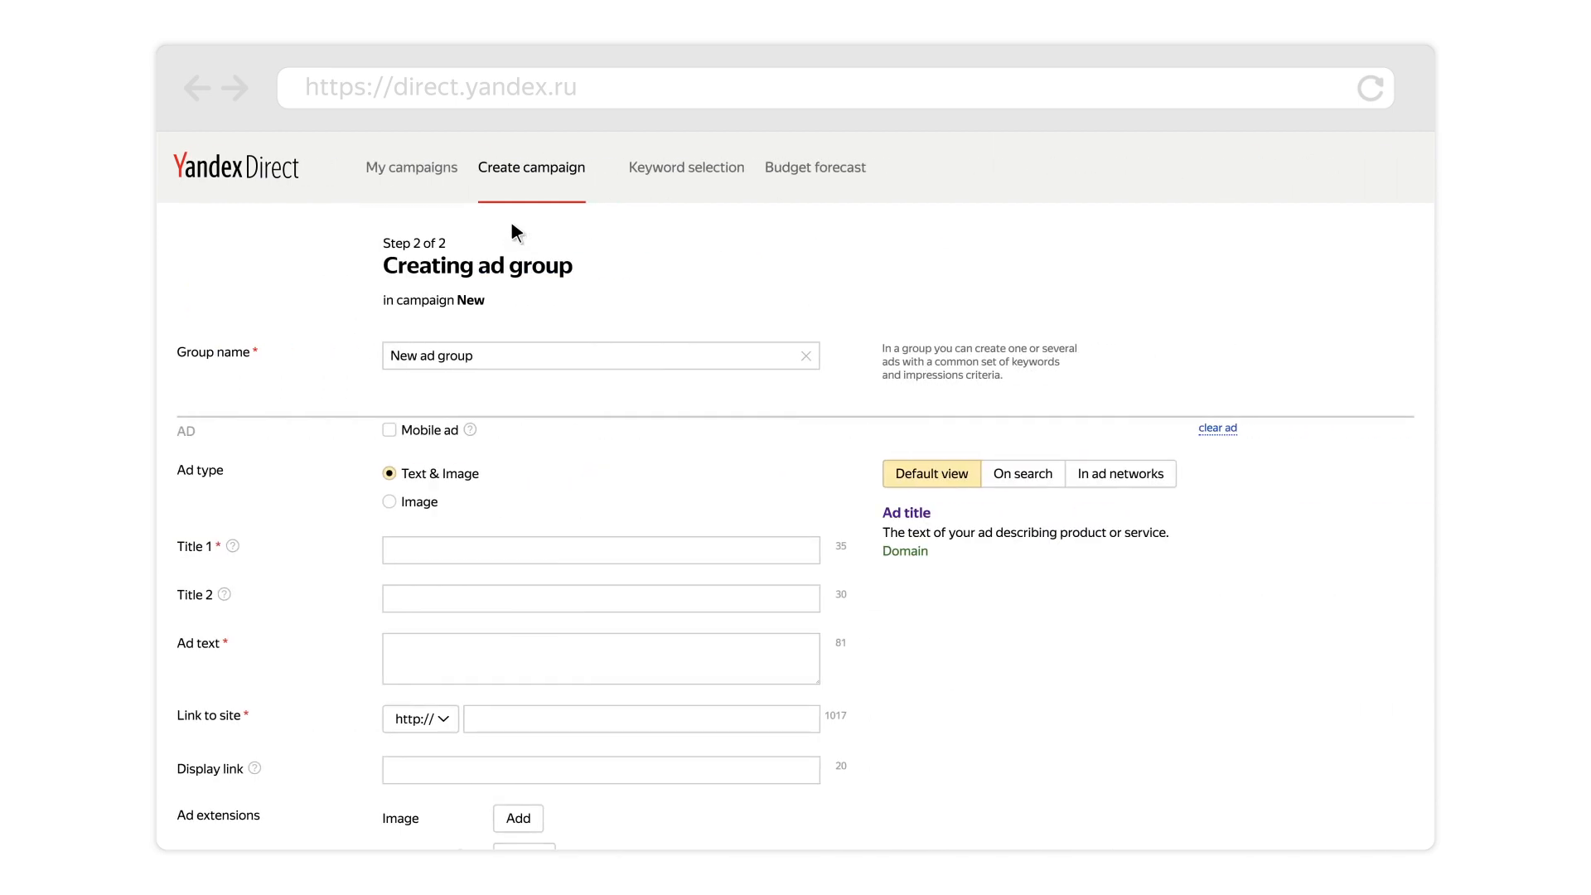
{"action": "left_click", "coordinate": [389, 500]}
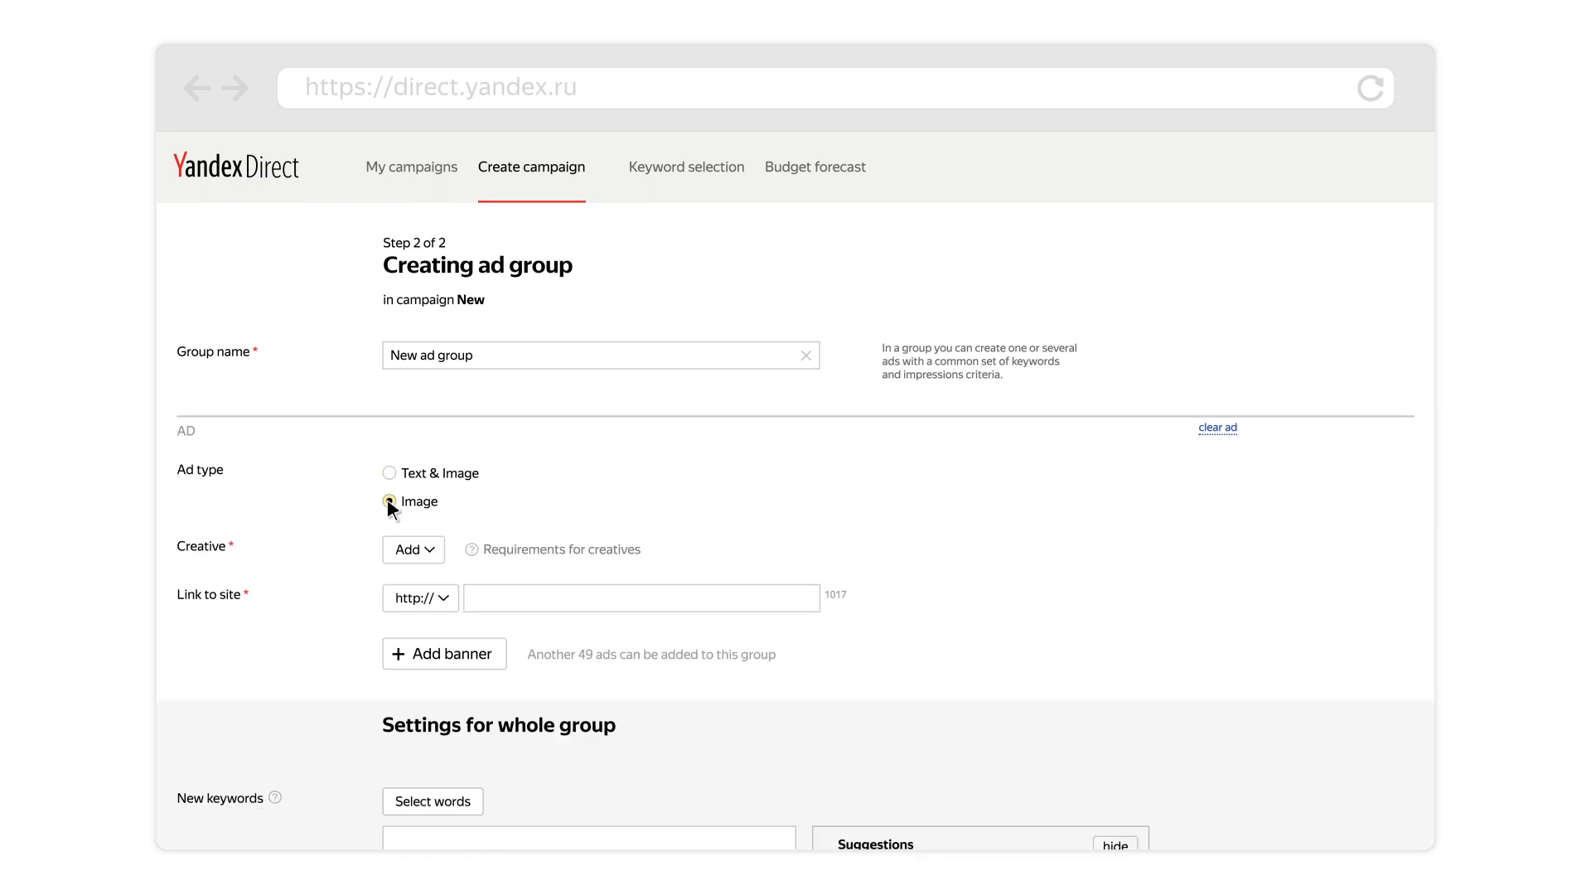
Add a creative built from a template and reach the image-file options in the builder
{"action": "left_click", "coordinate": [408, 548]}
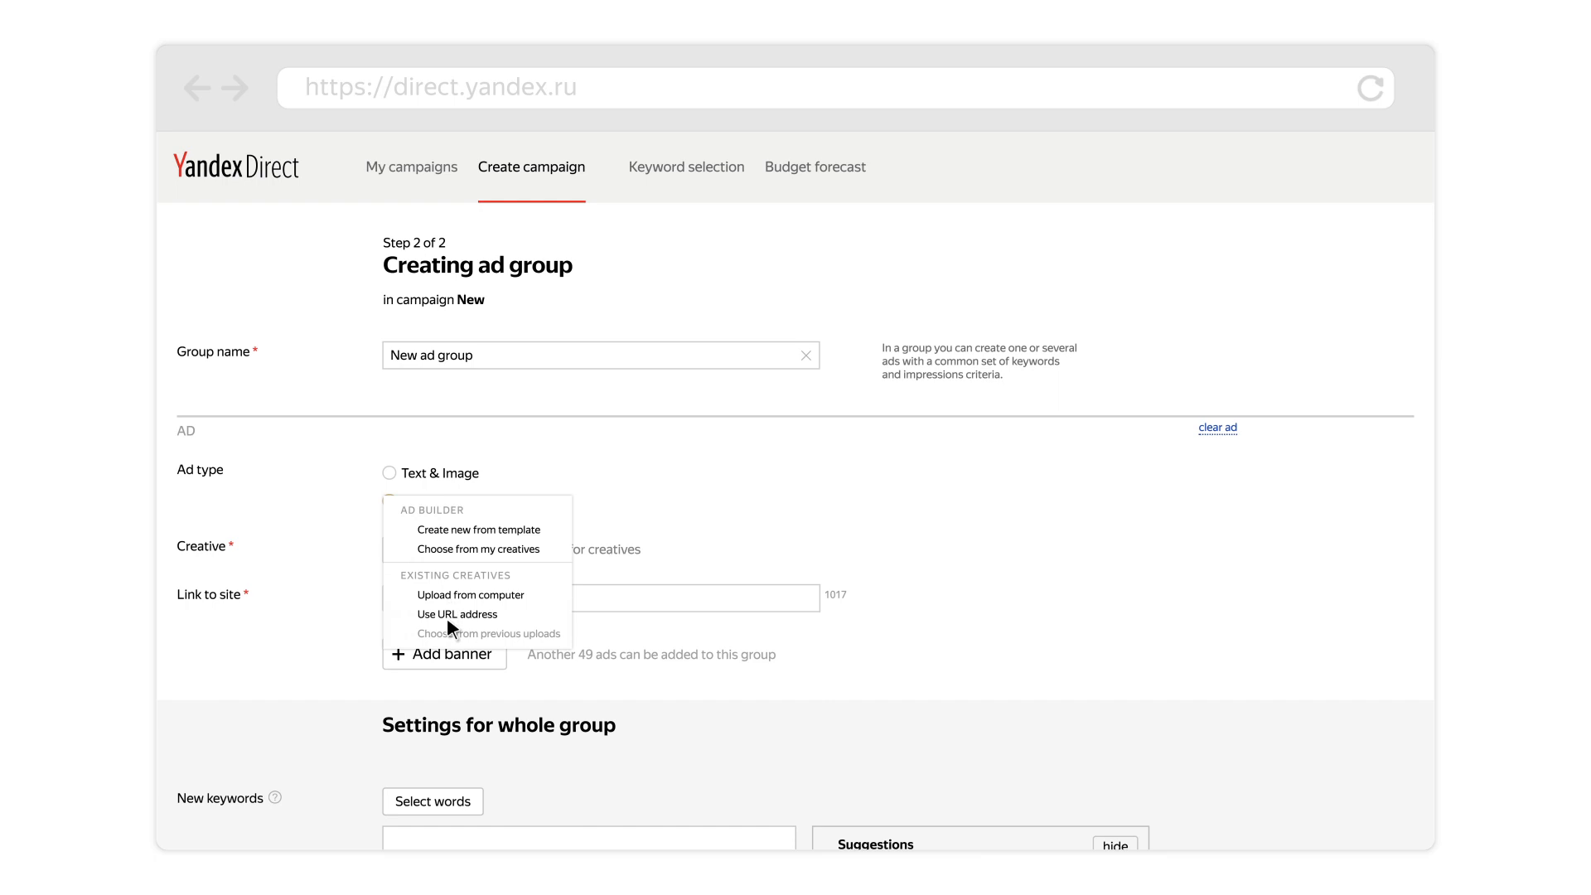
{"action": "mouse_move", "coordinate": [451, 538]}
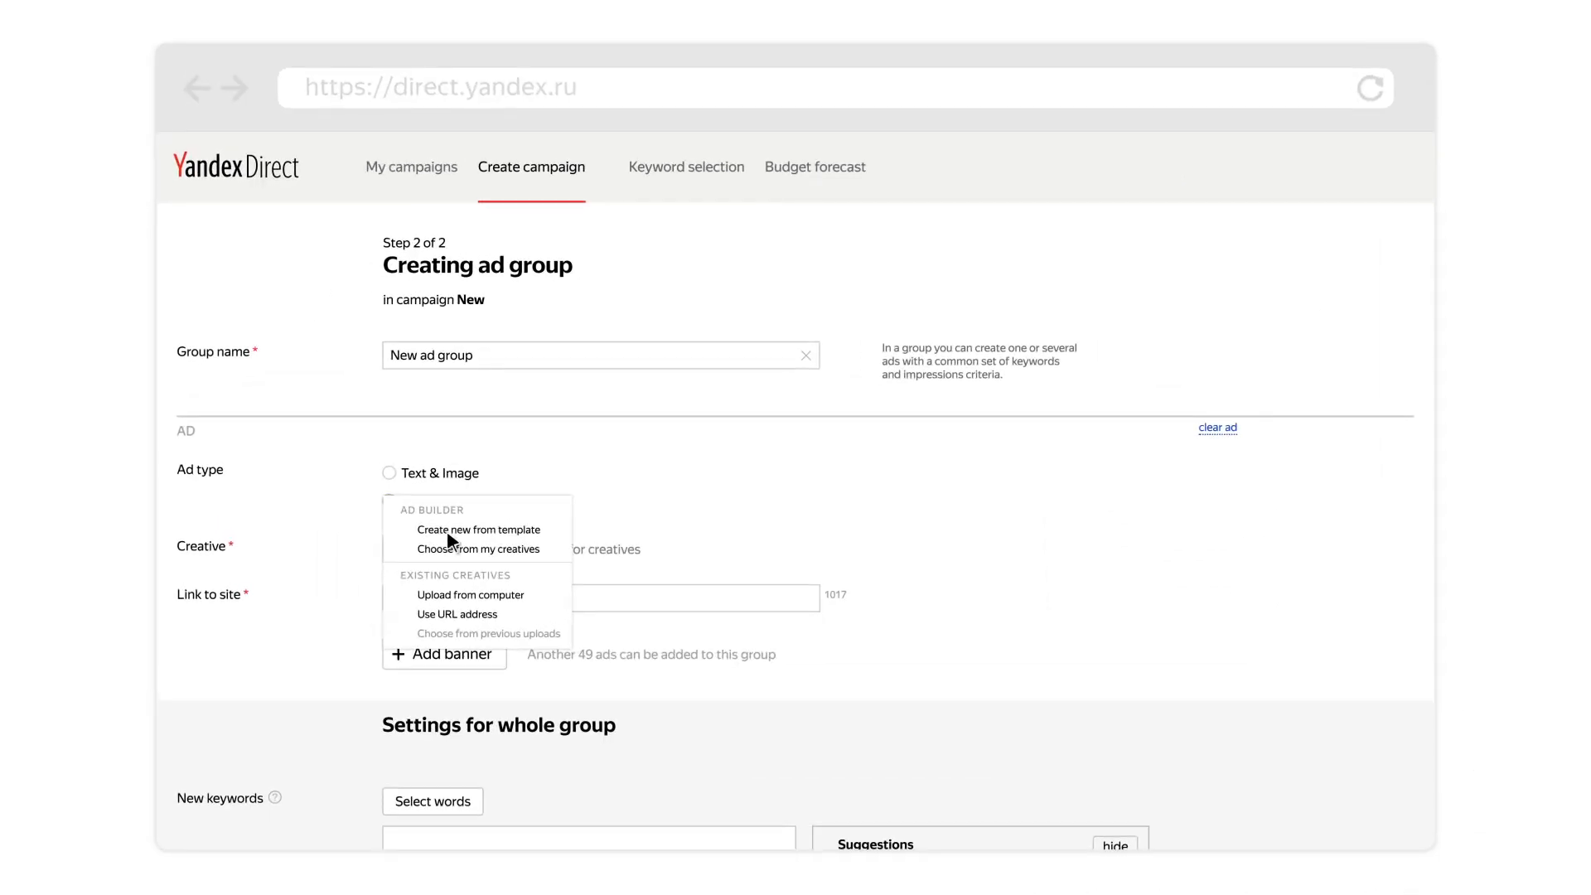
{"action": "left_click", "coordinate": [477, 529]}
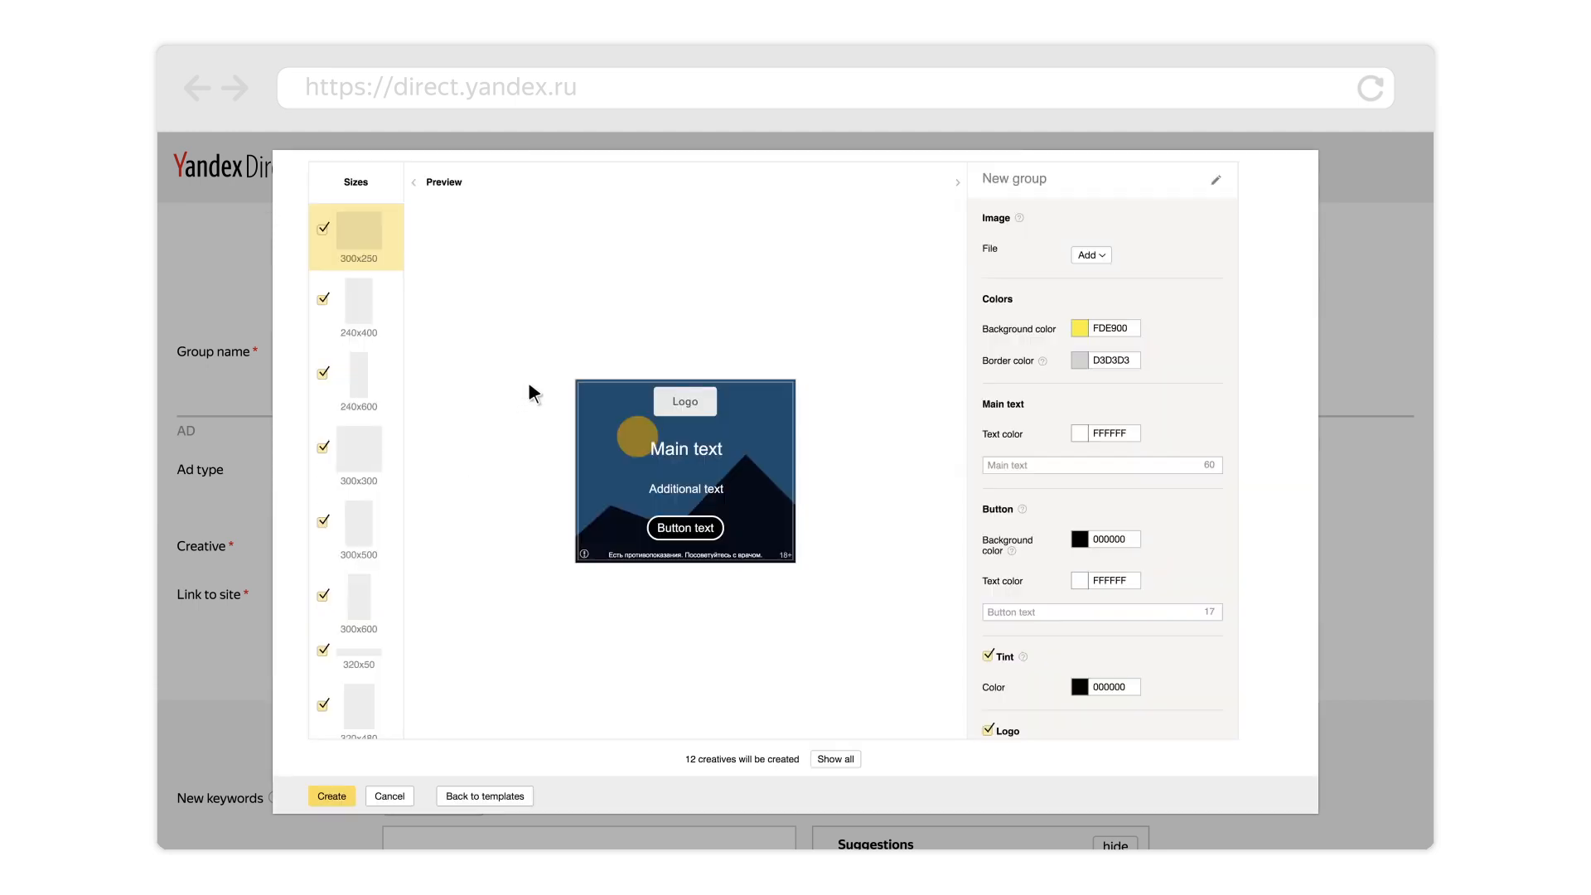
{"action": "left_click", "coordinate": [1088, 255]}
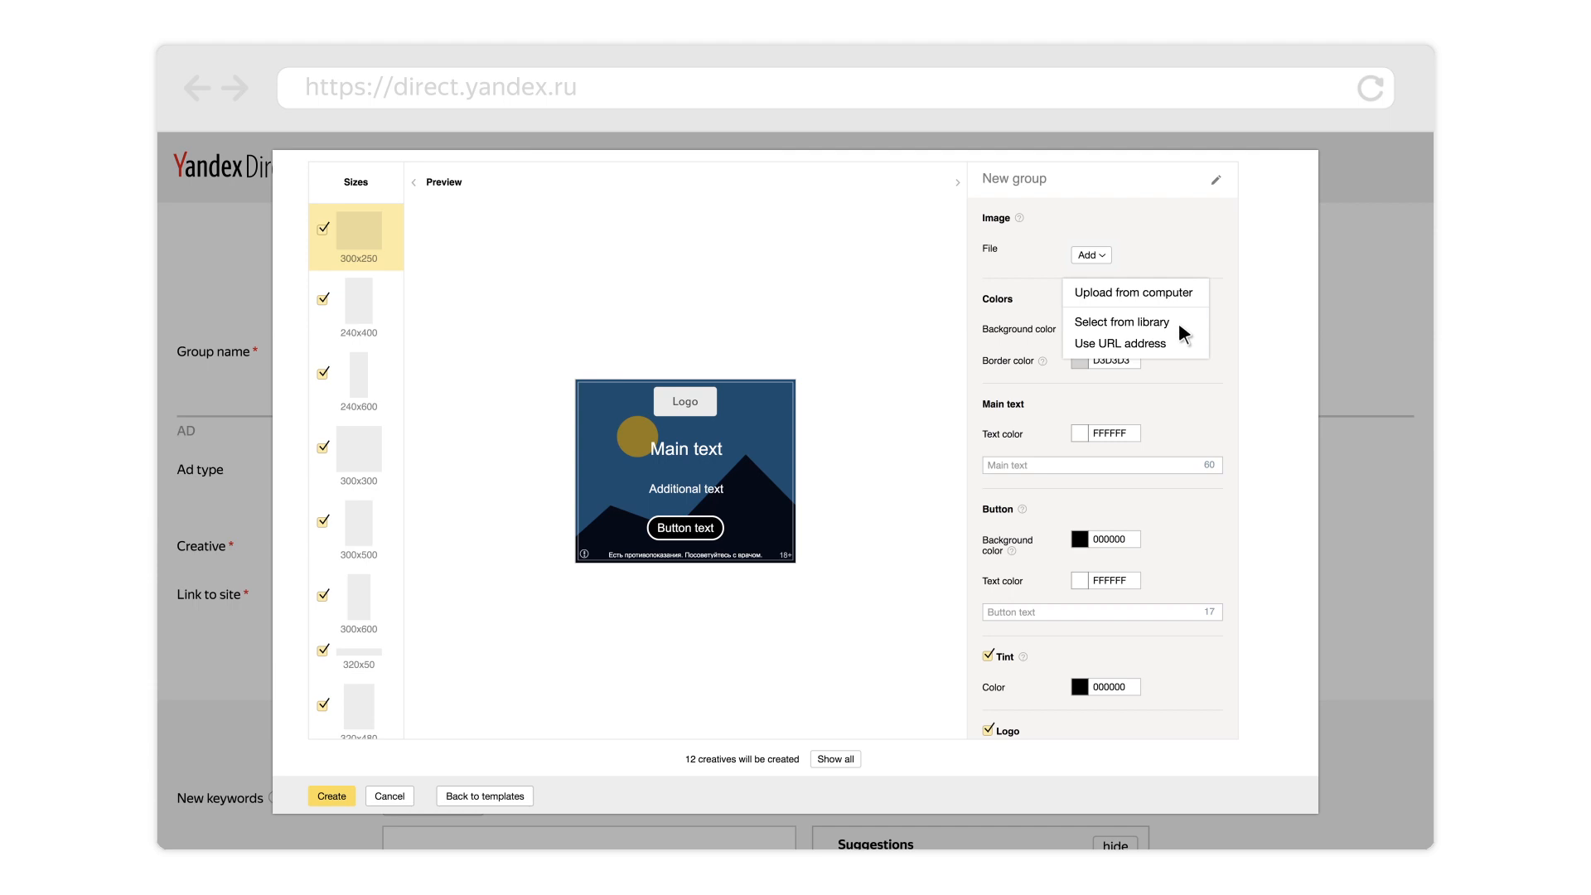
Select the forest-sunset photo from the image library as the banner background
{"action": "left_click", "coordinate": [1122, 322]}
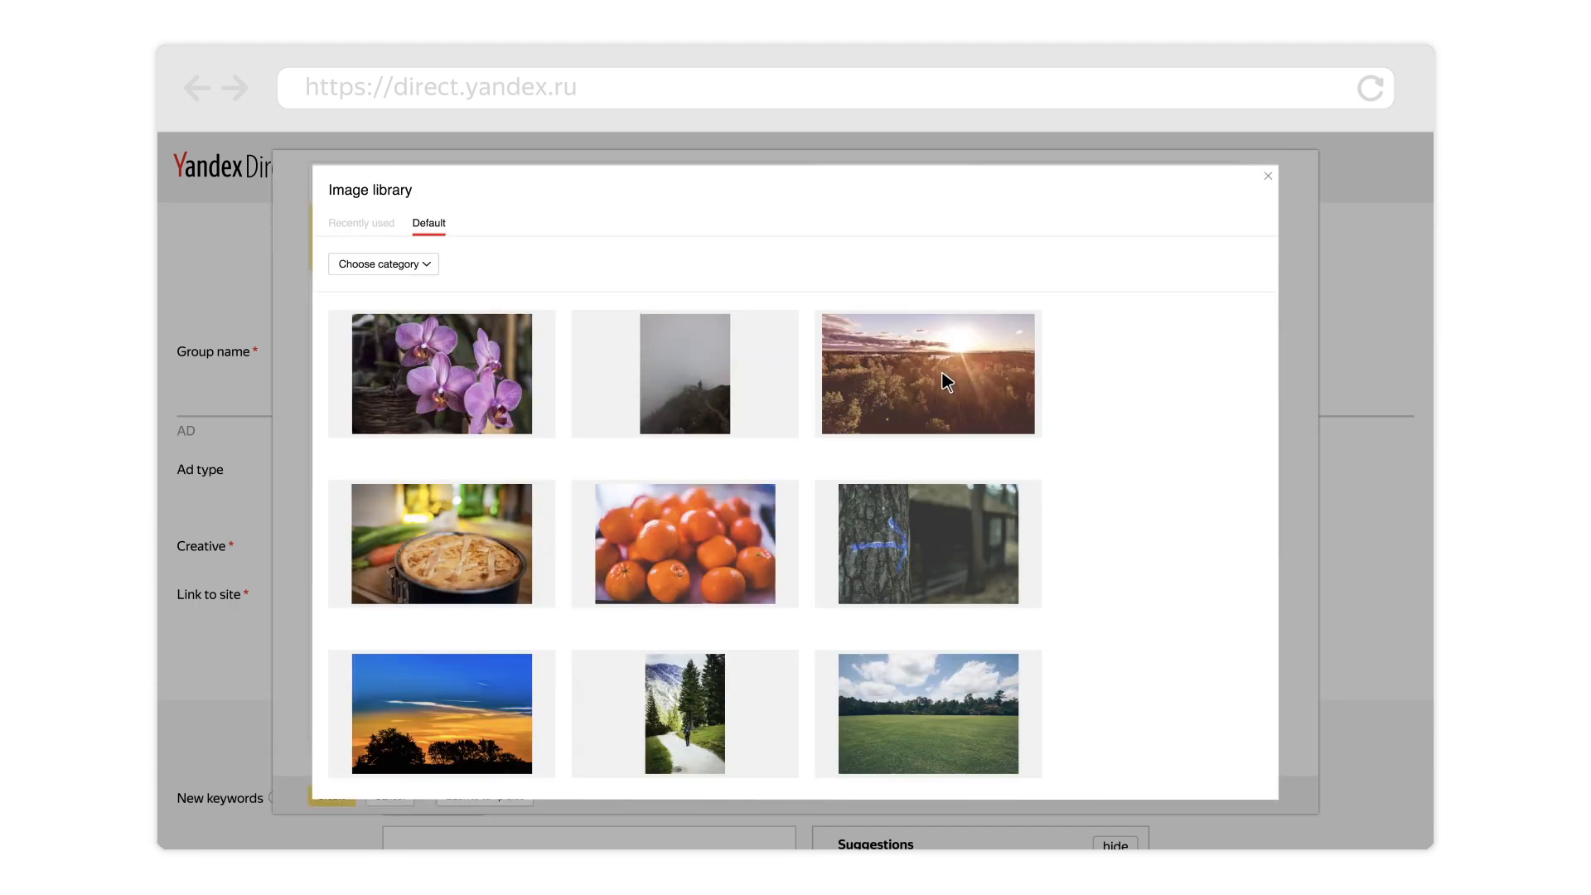
{"action": "left_click", "coordinate": [925, 373]}
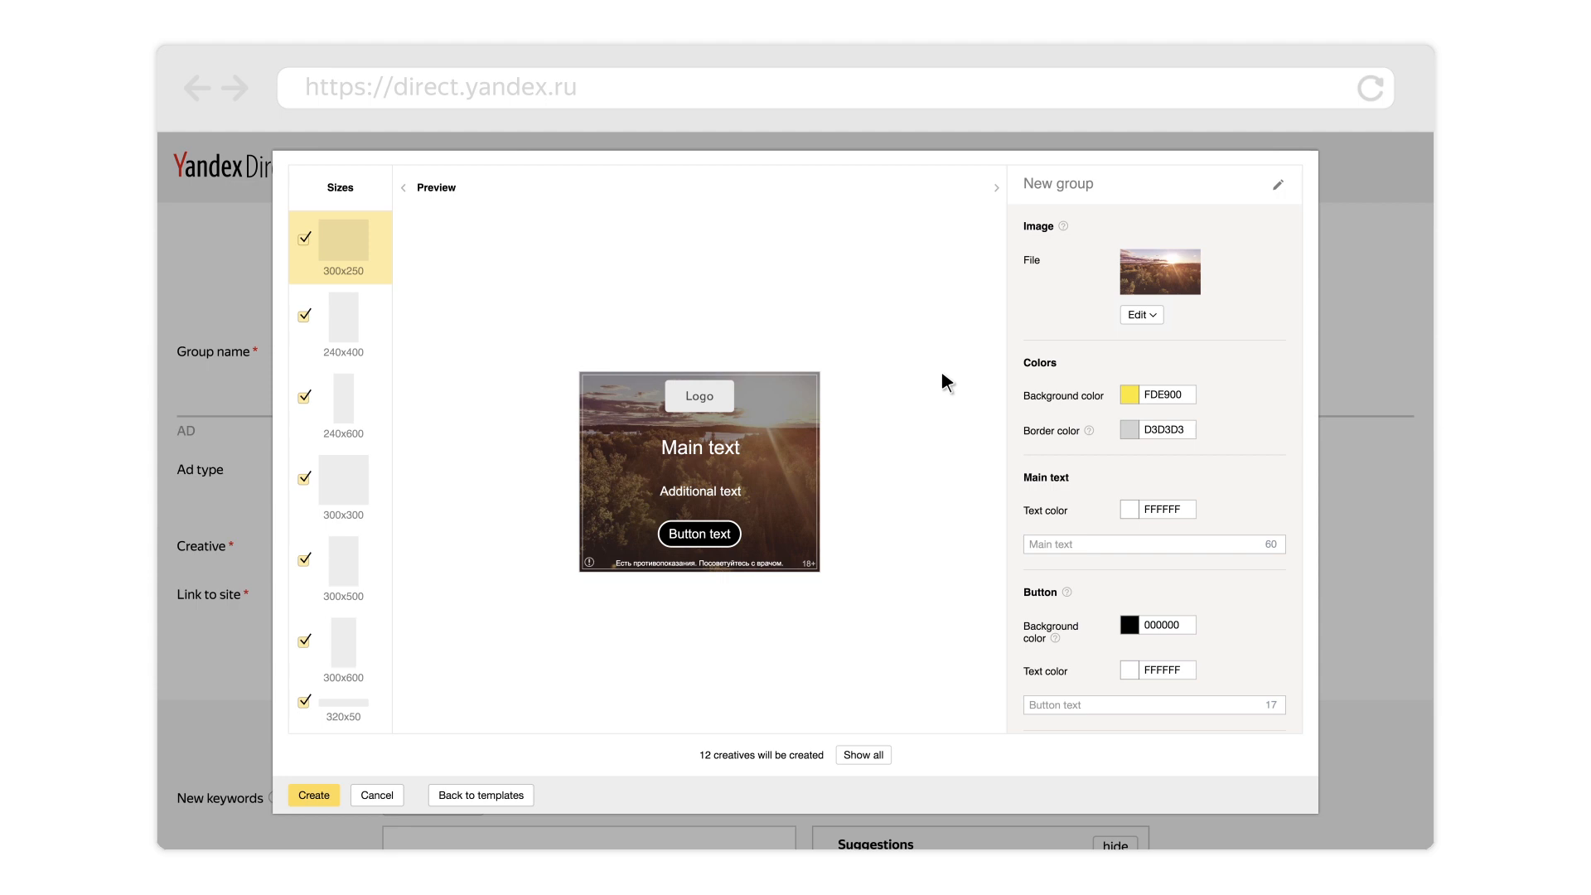
Show all creative sizes, including 300x300, 300x500 and 300x600 previews
{"action": "left_click", "coordinate": [862, 756]}
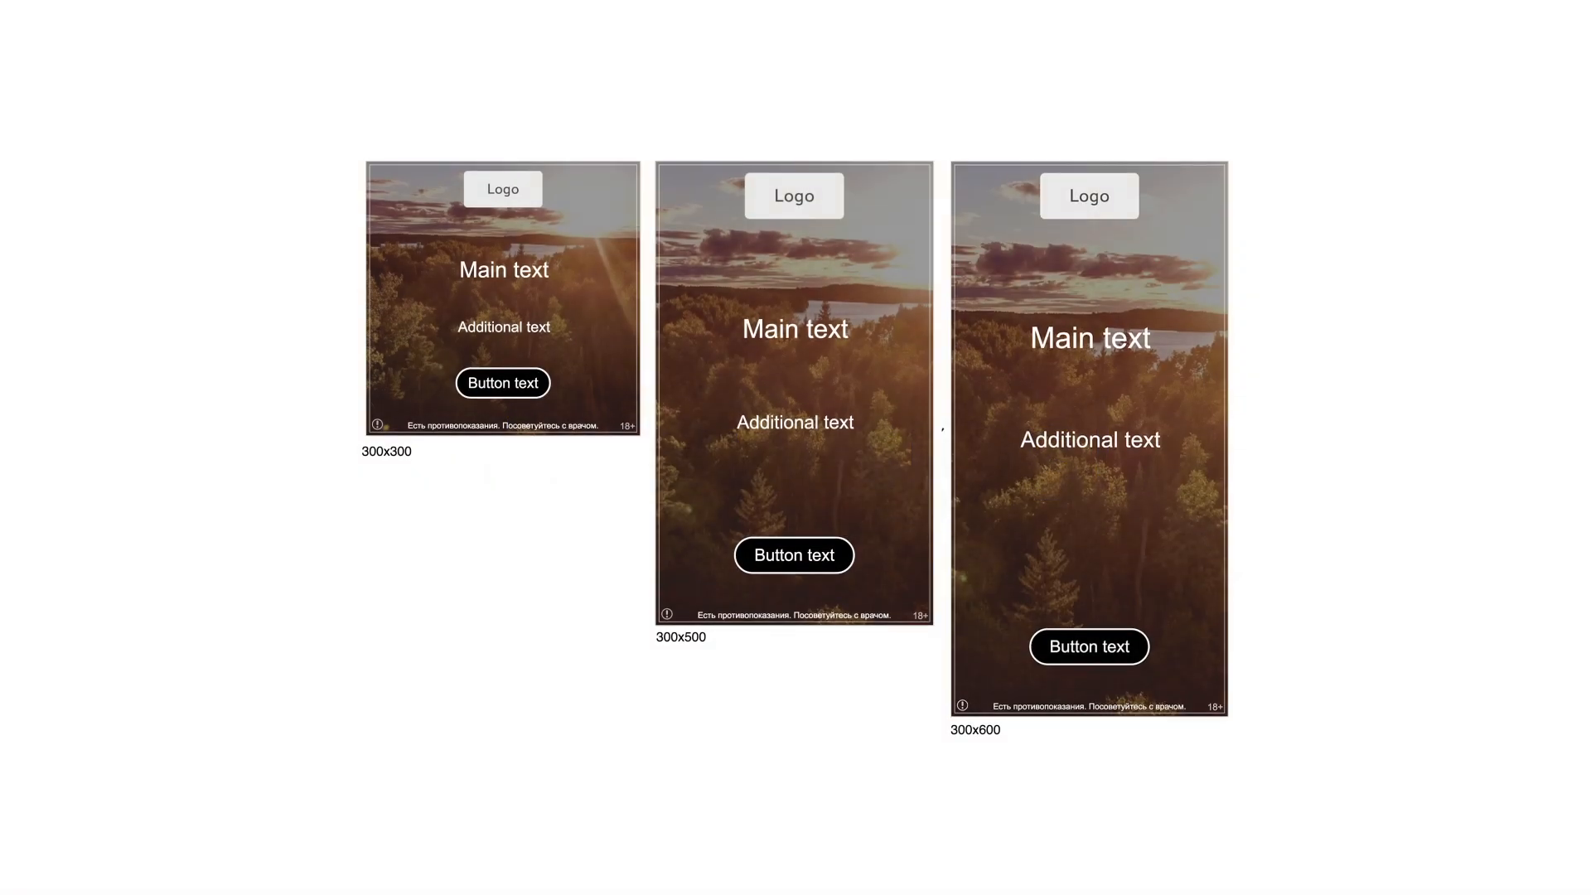